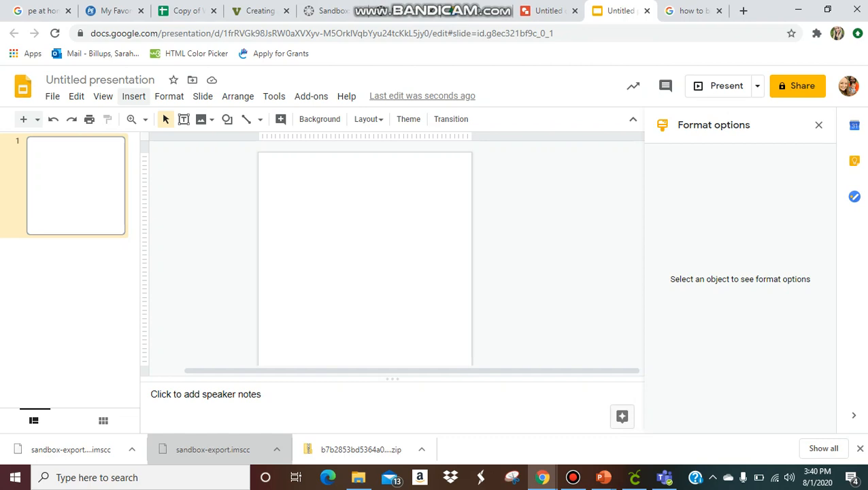
Step: Draw a large rounded rectangle filling most of the first slide
left_click(134, 95)
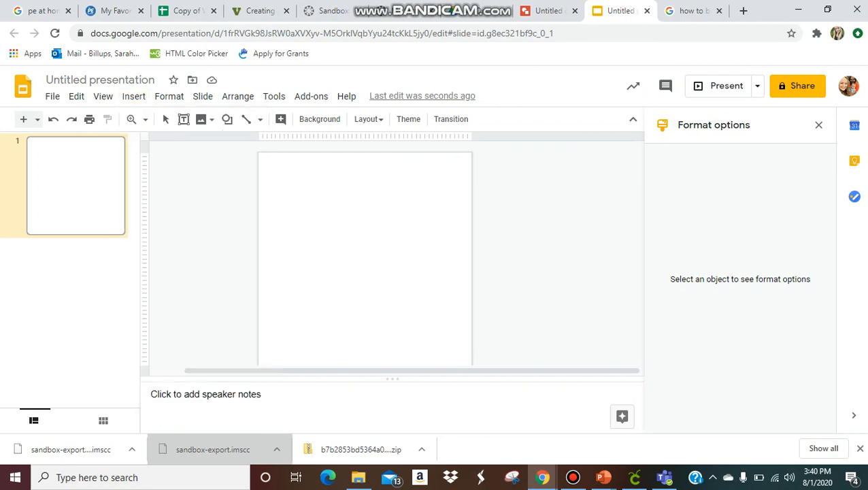
left_click_drag(267, 161, 450, 325)
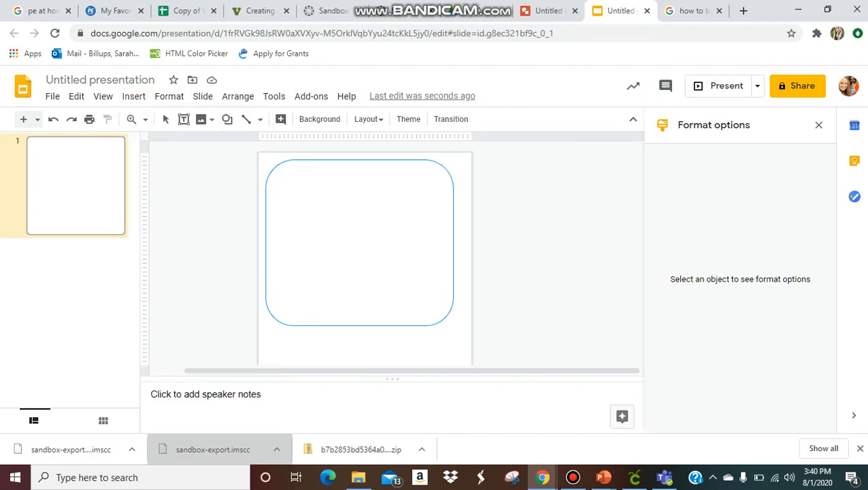
left_click(359, 241)
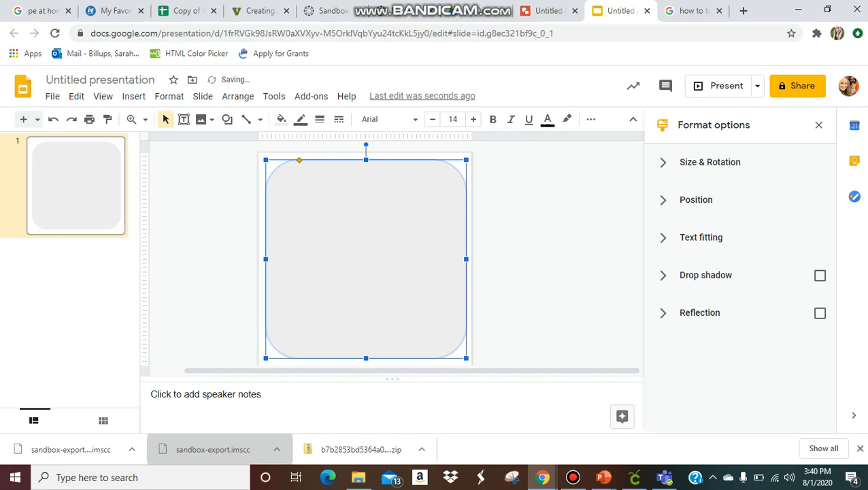
Step: Insert an empty text box inside the rectangle and open the new-slide layout choices
left_click(134, 96)
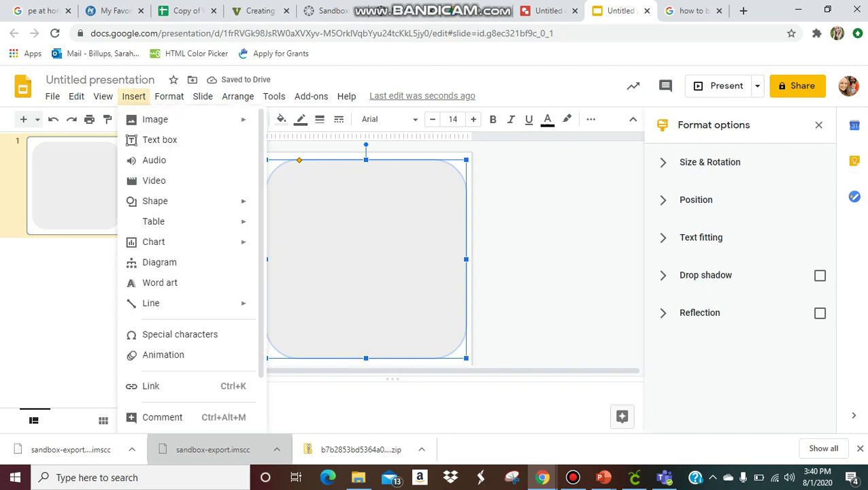
mouse_move(159, 140)
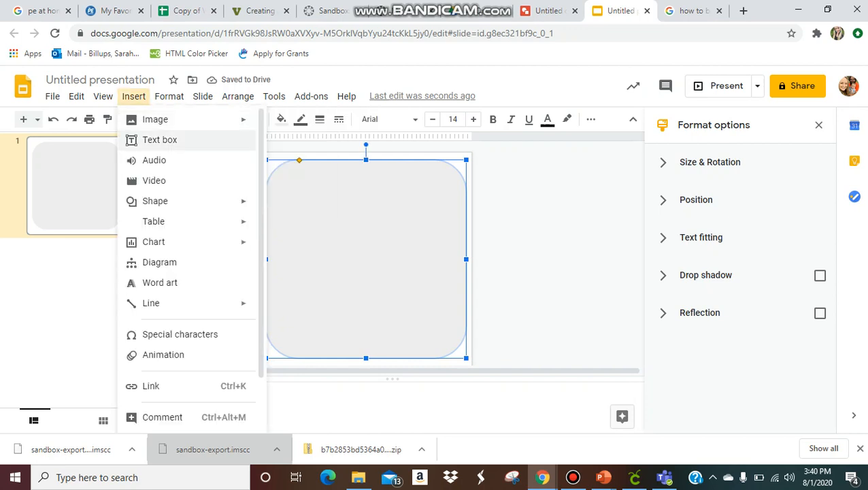
left_click(160, 140)
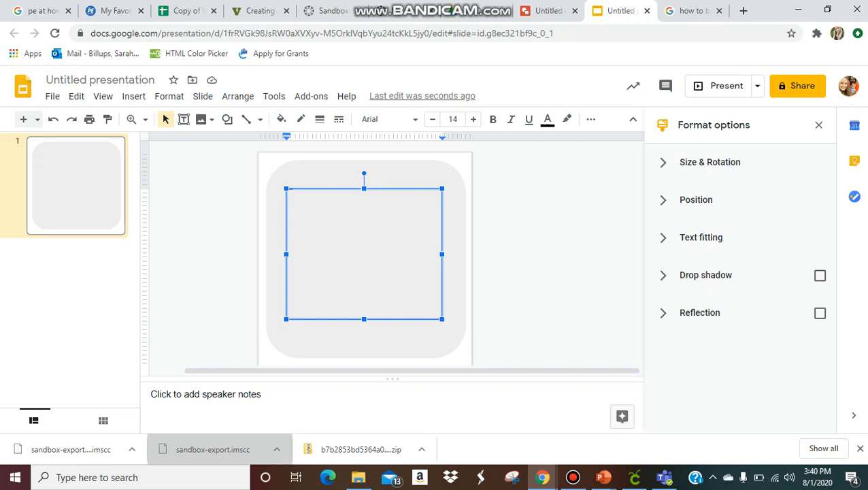
left_click(237, 95)
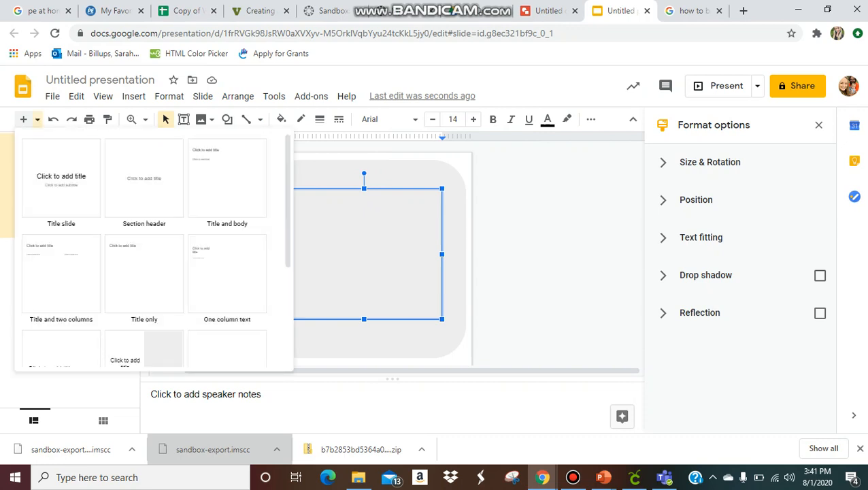
Step: Add a Title only slide and drag its title placeholder toward the right edge
left_click(143, 178)
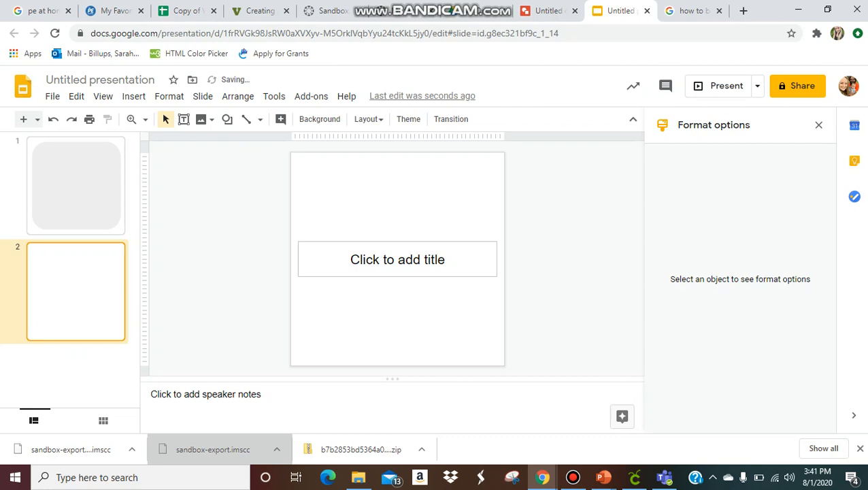
left_click(397, 260)
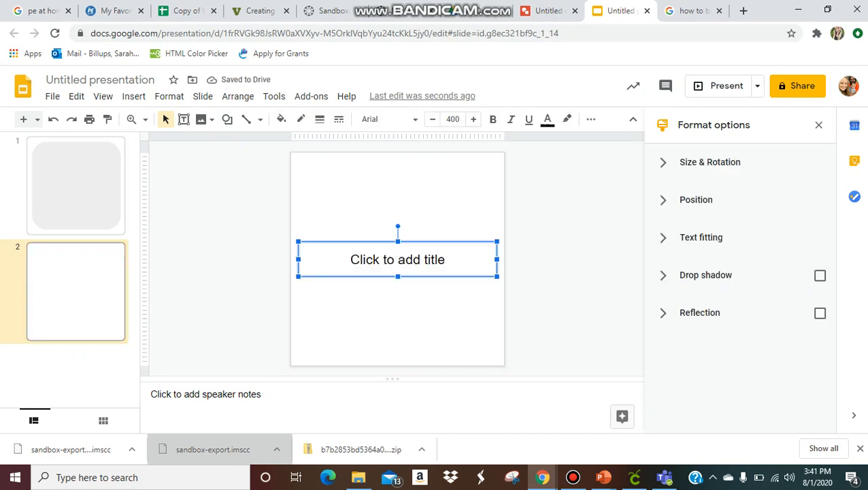
left_click_drag(398, 259, 554, 231)
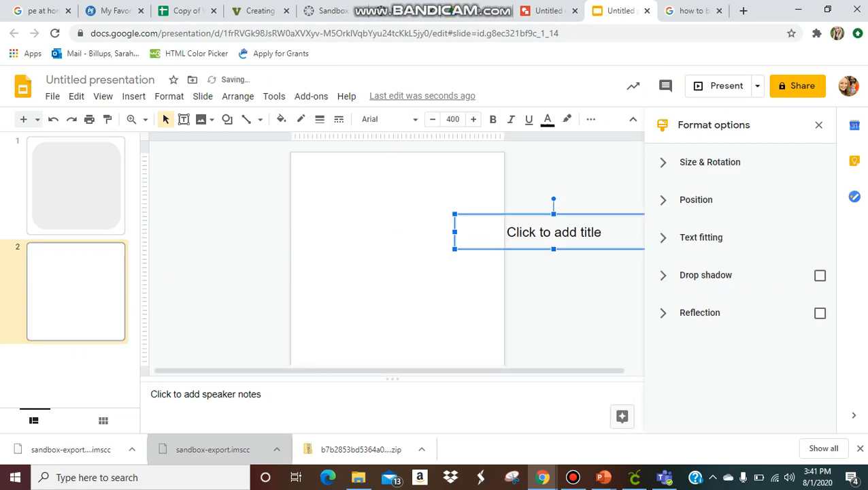
Step: Draw a tall rounded rectangle on slide 2 and bring the title placeholder in front
left_click(133, 96)
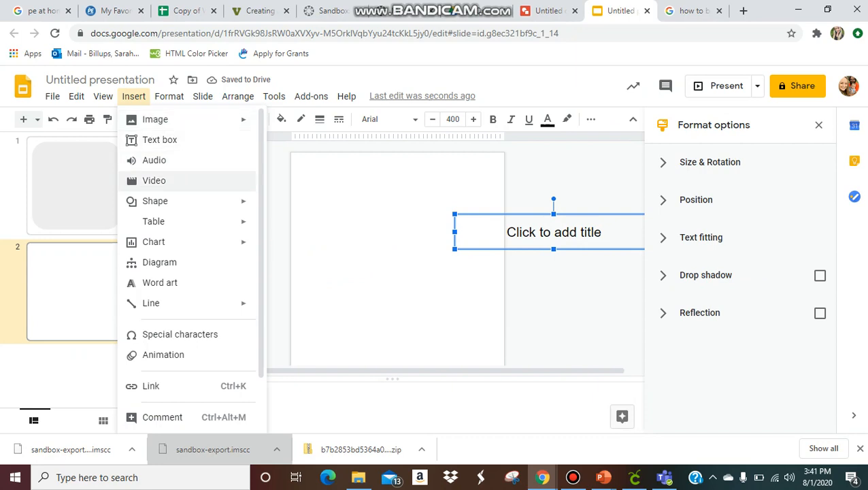
left_click(155, 201)
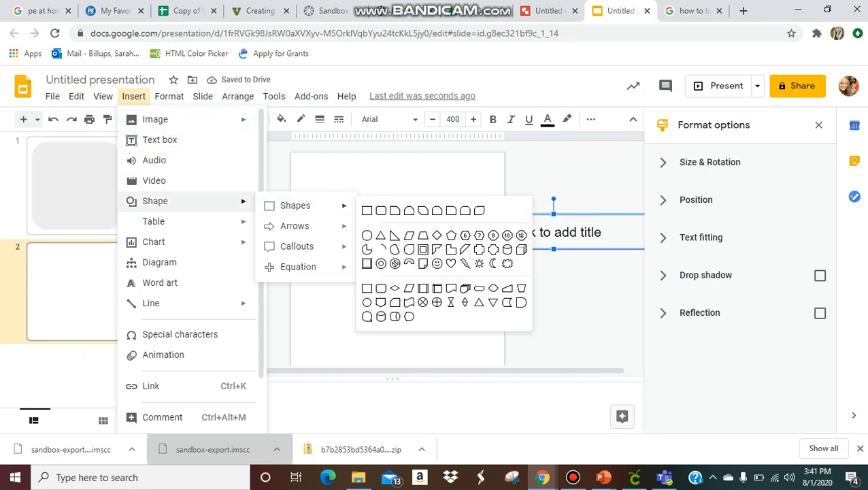
left_click(380, 211)
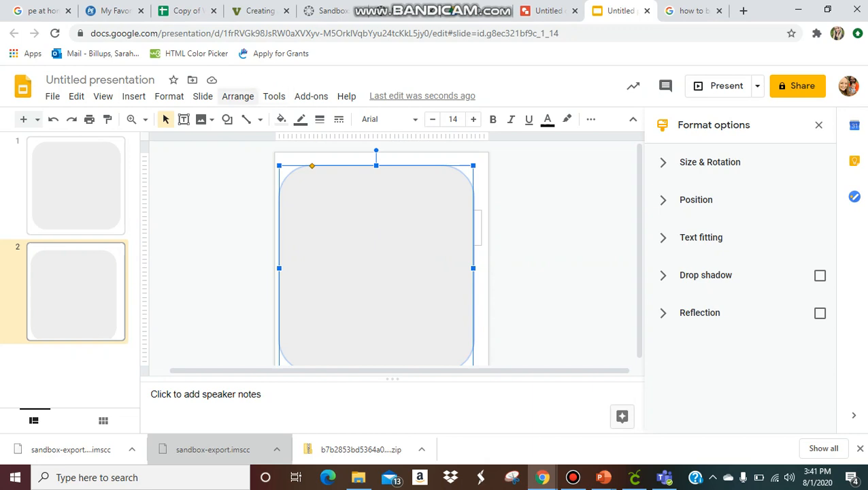
left_click(237, 96)
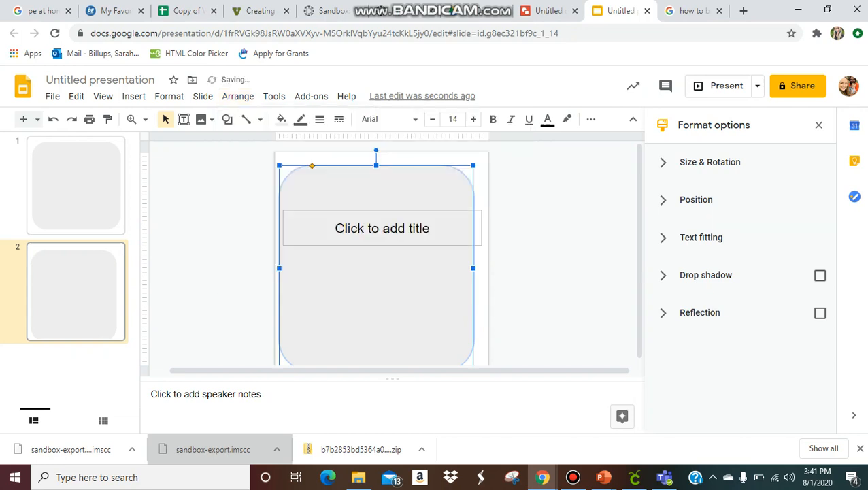
Step: Type "Mrs. B's Home Page" in the title and apply a script font
double_click(382, 227)
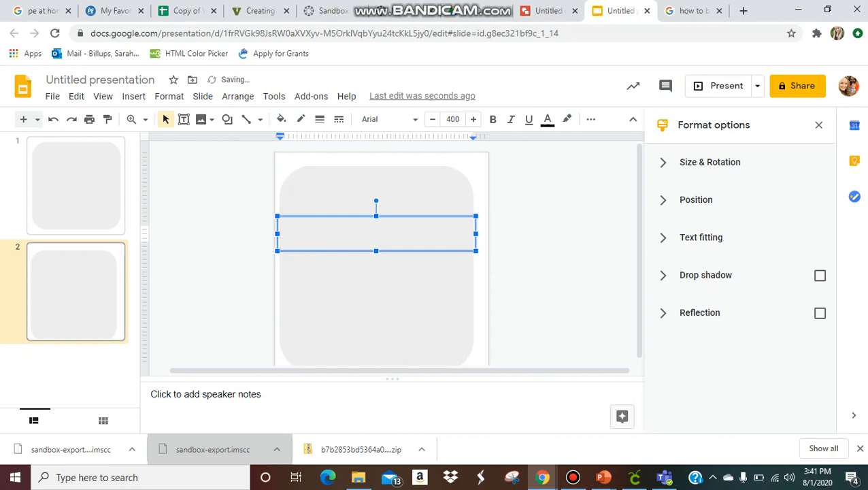
type("Mrs. B")
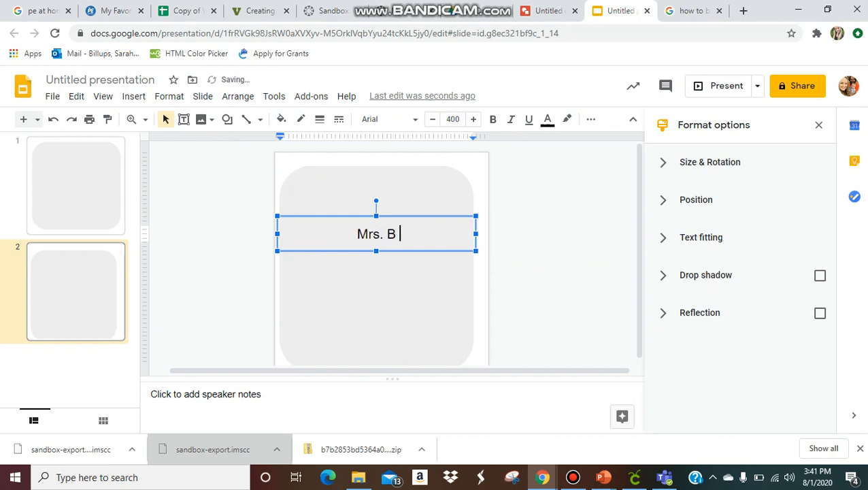
type("'s Home Page")
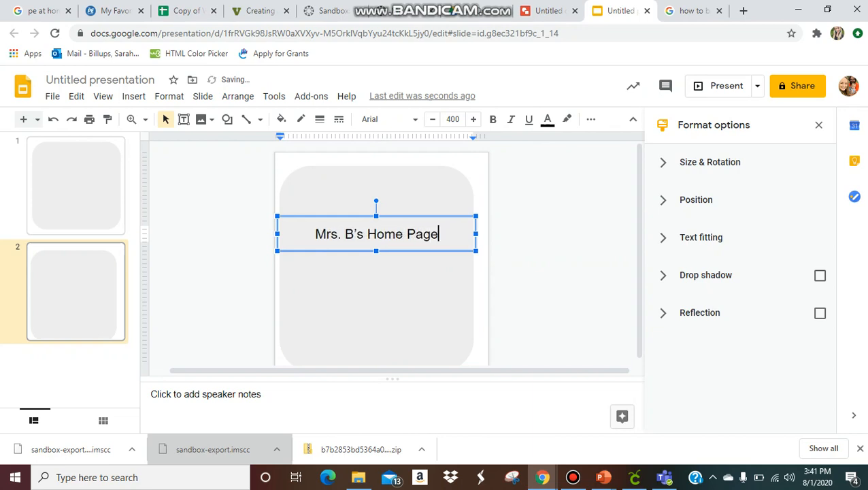
triple_click(376, 233)
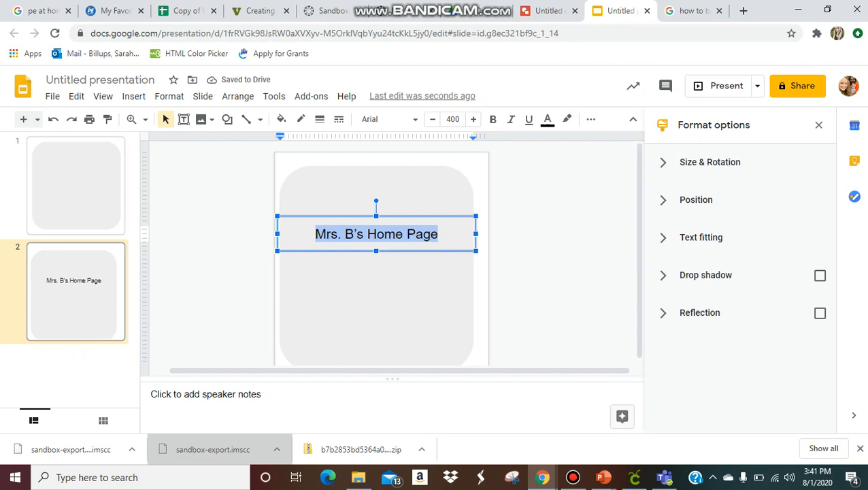
left_click(388, 119)
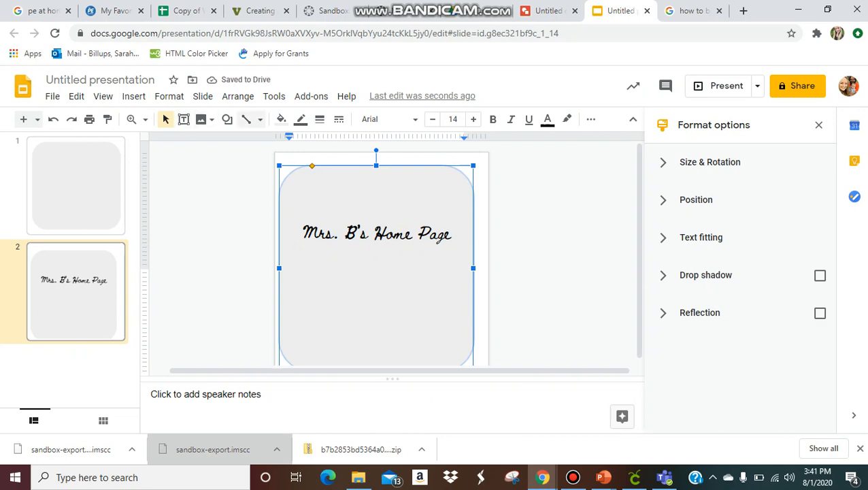
Step: Fill the rounded rectangle behind the title with bright green
left_click(280, 119)
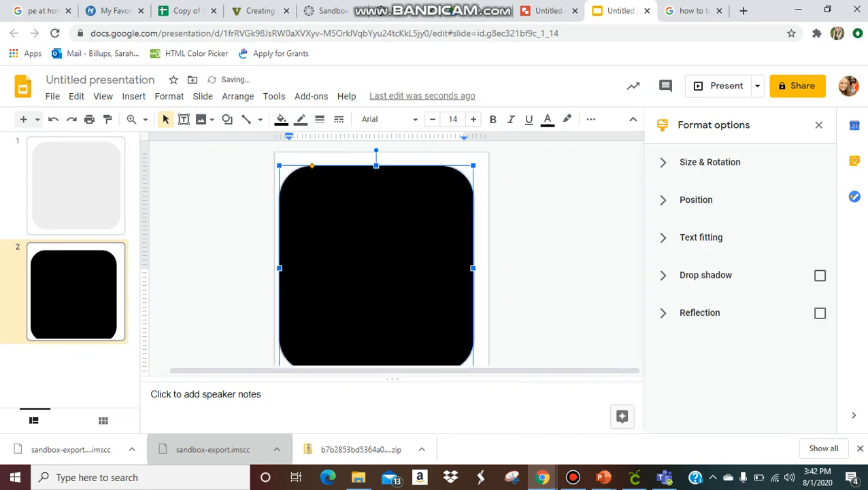
left_click(281, 119)
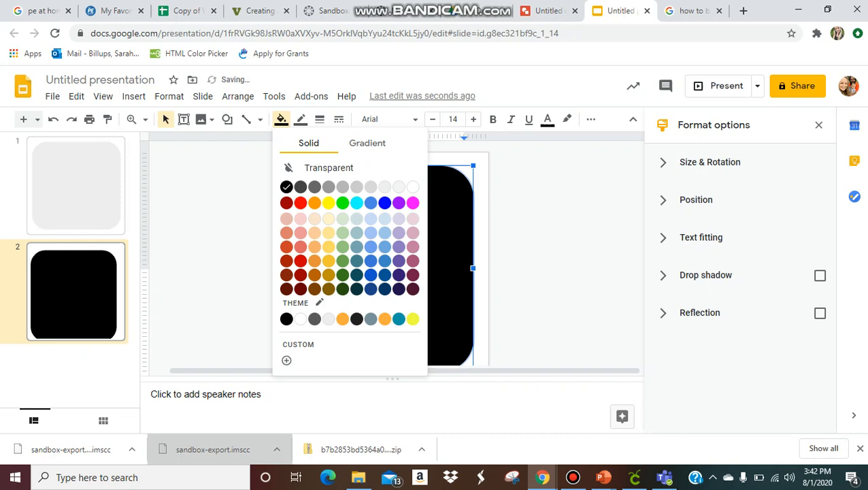
left_click(343, 203)
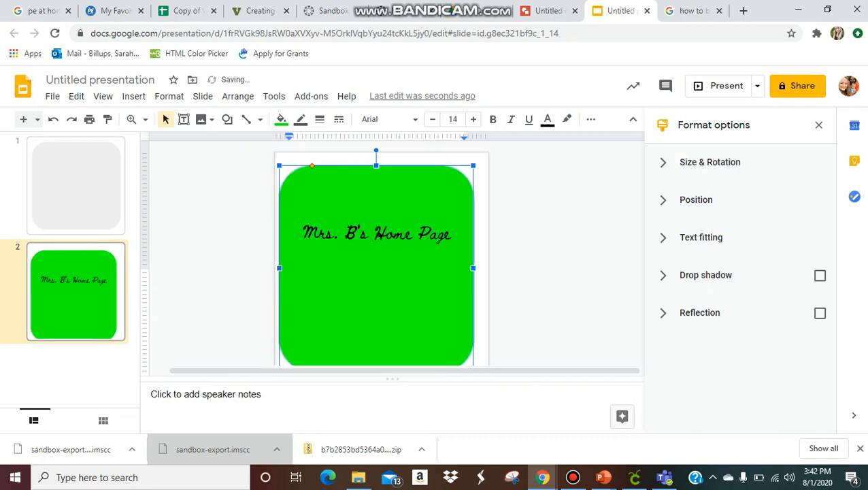